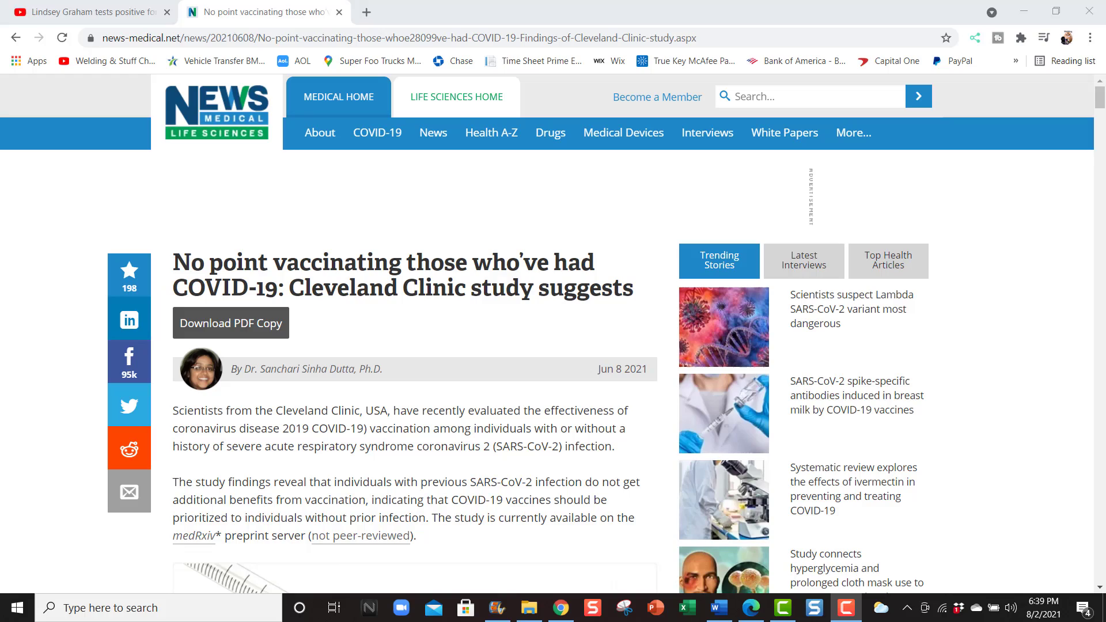
- Select the 'Important observations' heading and paragraphs of the Cleveland Clinic article and copy them
scroll("down", 3)
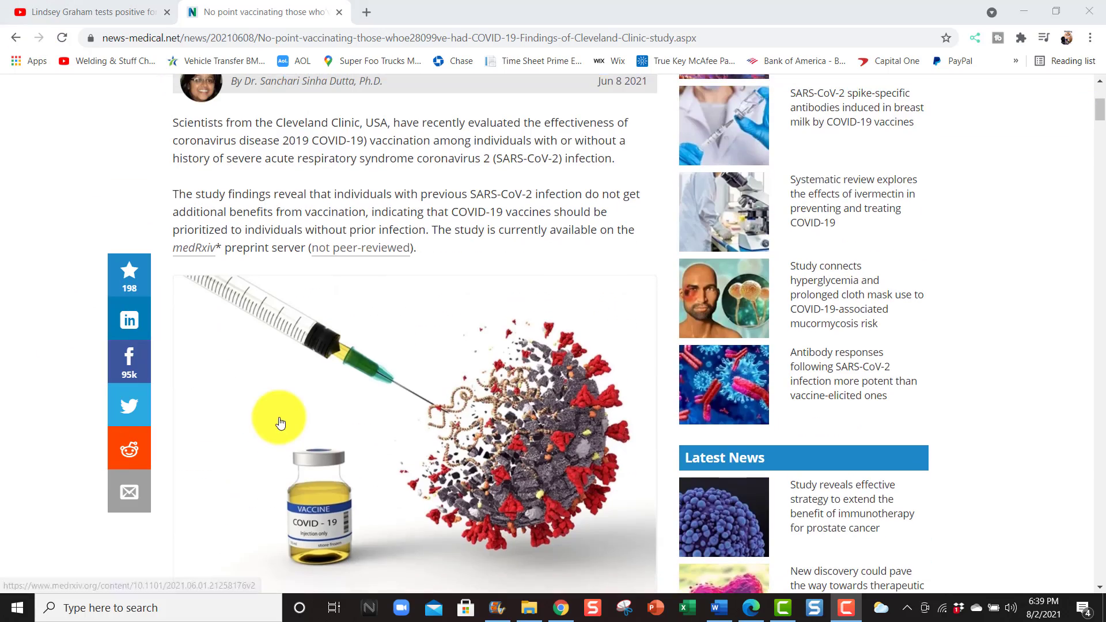
scroll("down", 3)
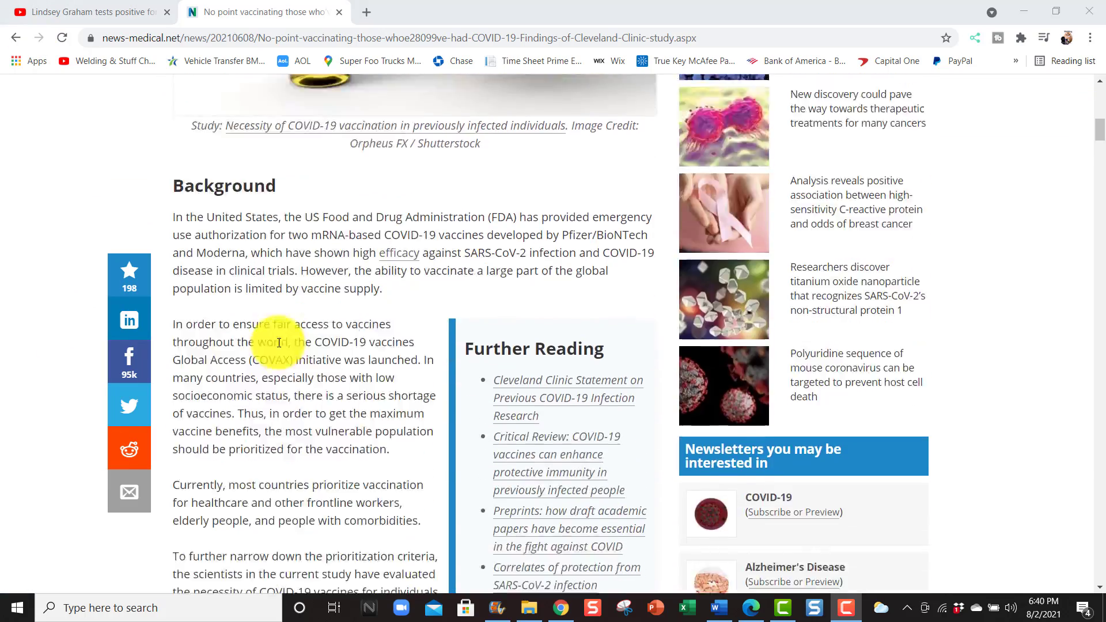
scroll("down", 3)
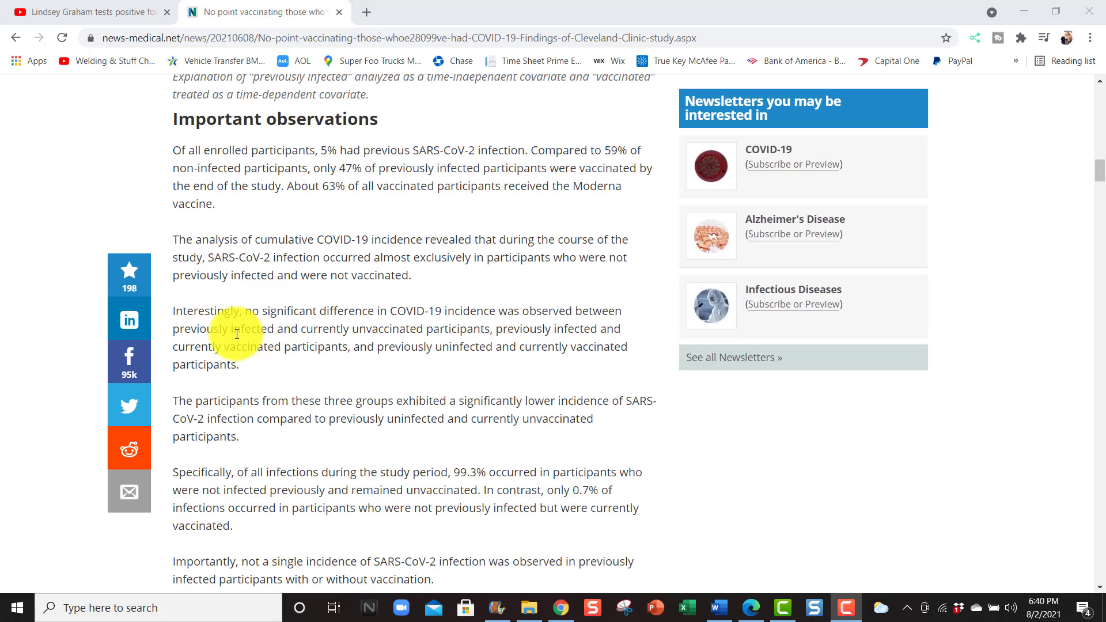
mouse_move(173, 121)
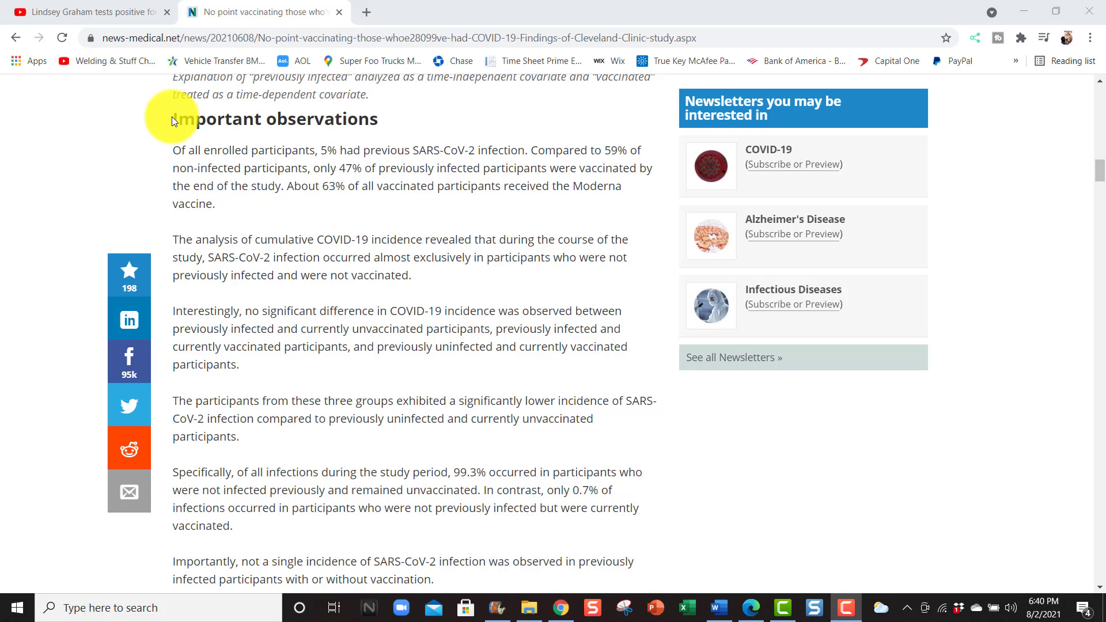
left_click_drag(175, 119, 243, 149)
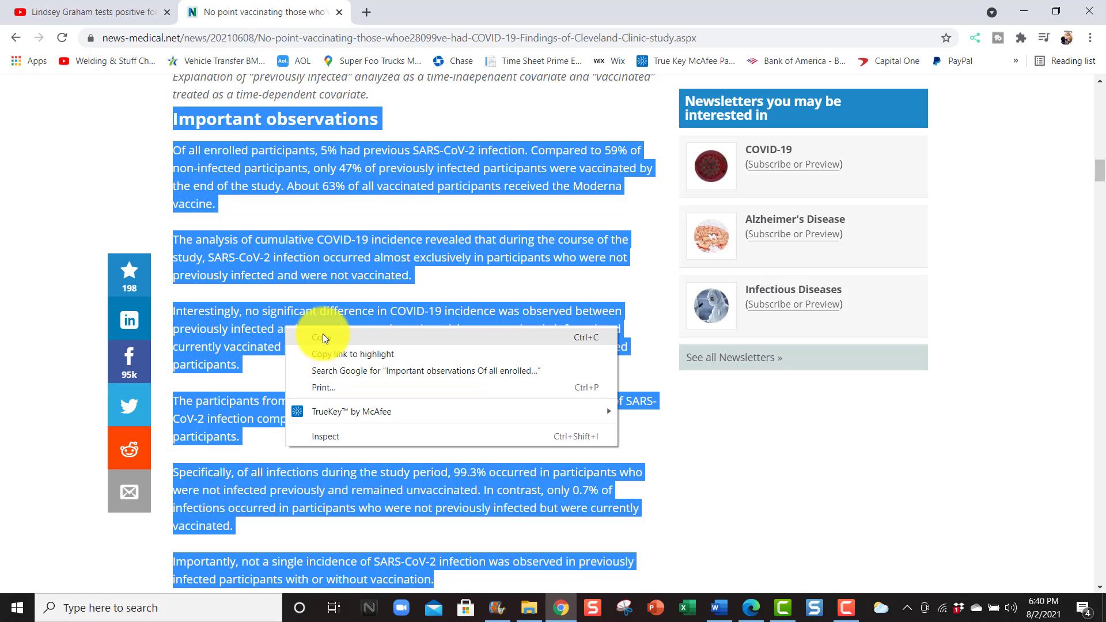
left_click(718, 608)
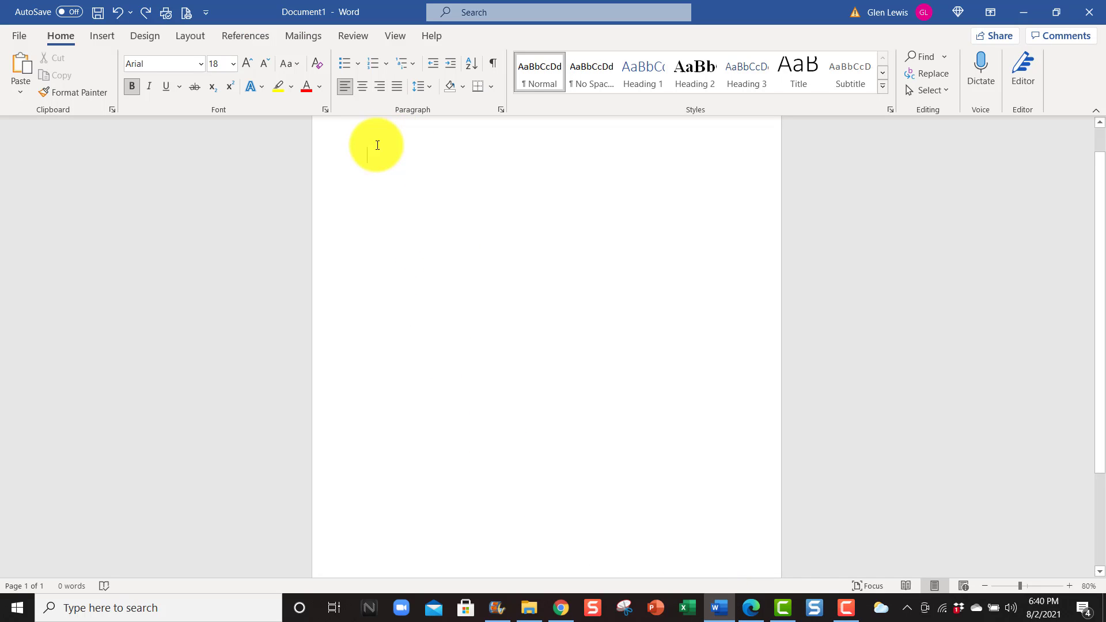
- Paste the copied observations text into the blank document via the first Paste Option
right_click(377, 146)
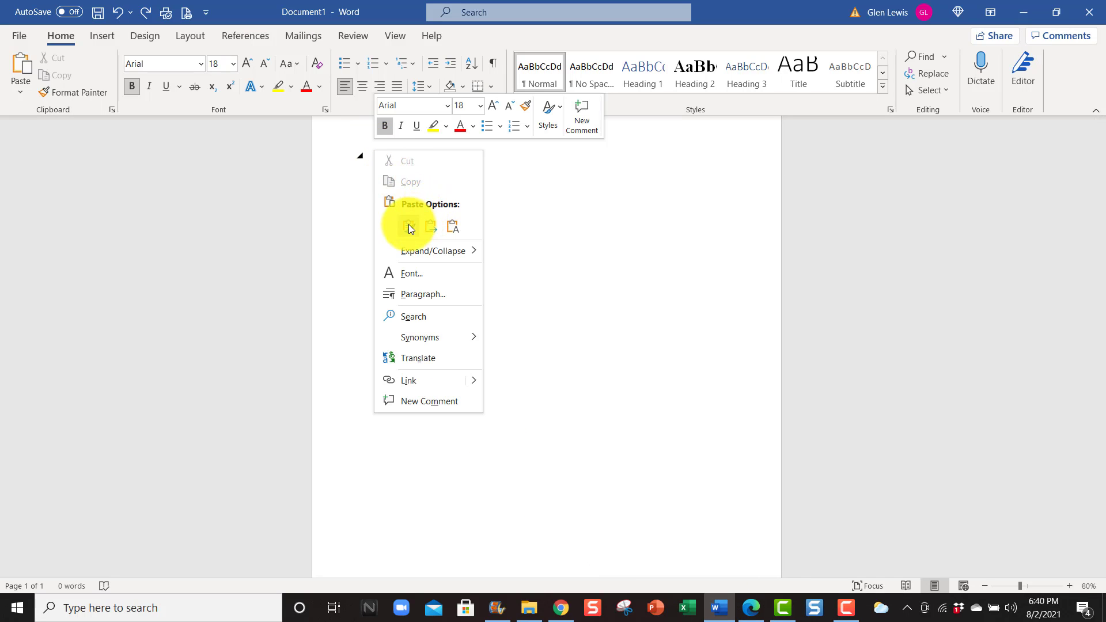
left_click(410, 227)
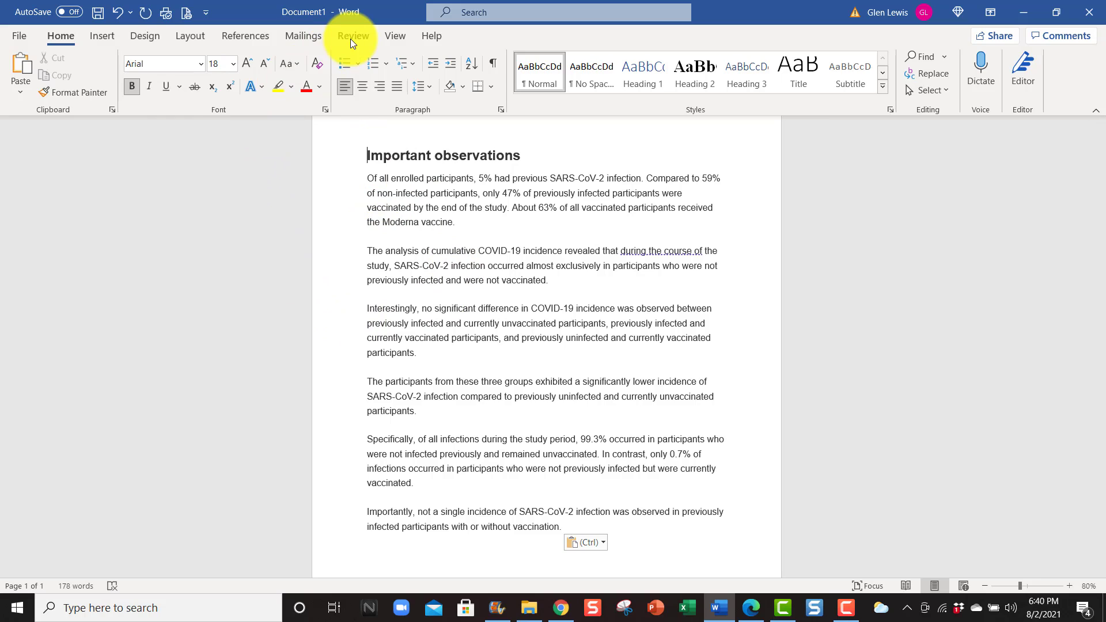
- Start Read Aloud from the Review ribbon so narration highlights the pasted text as it plays
left_click(352, 36)
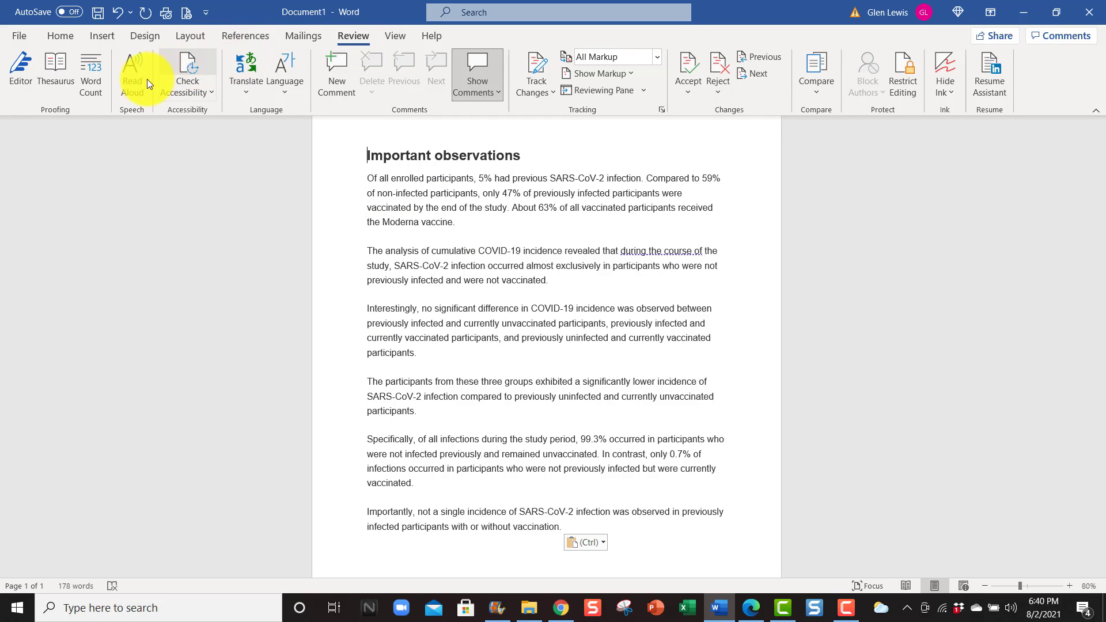
mouse_move(132, 74)
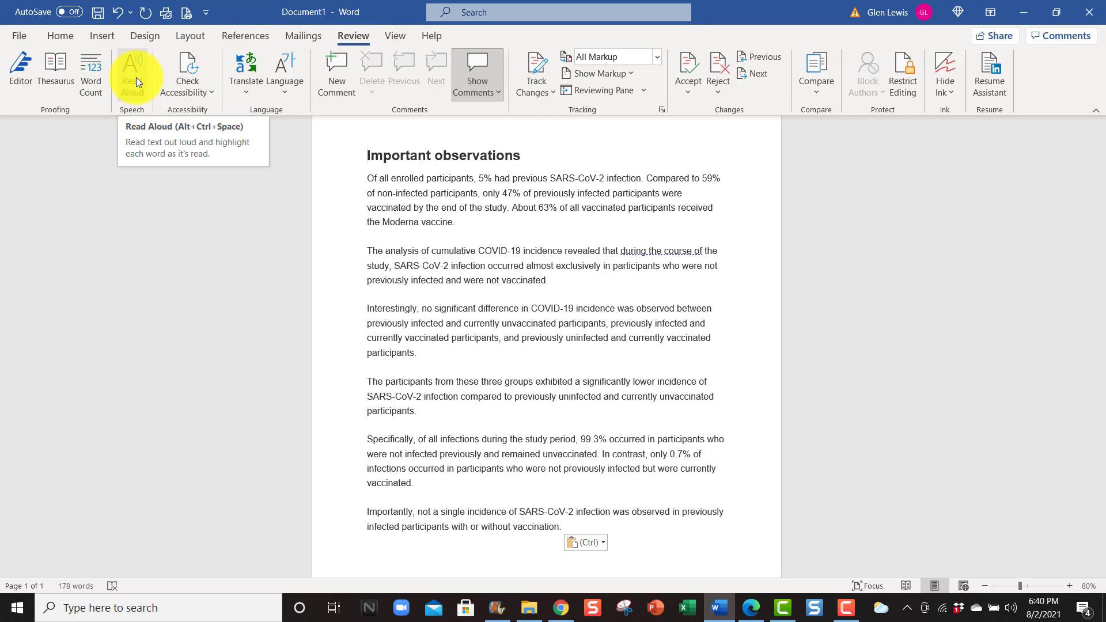
left_click(132, 70)
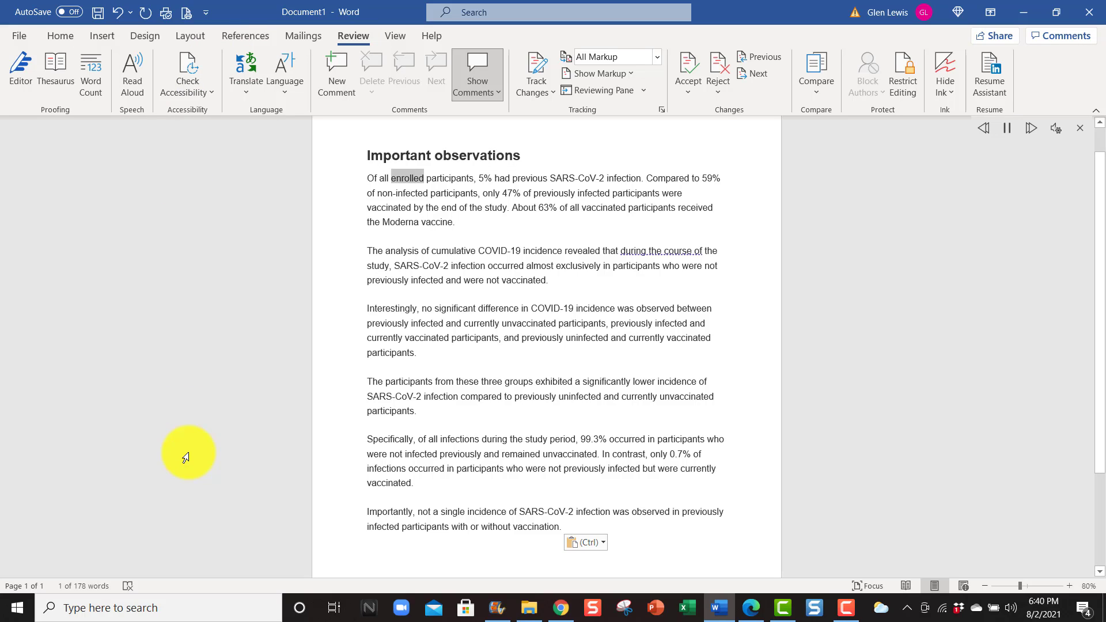
double_click(501, 178)
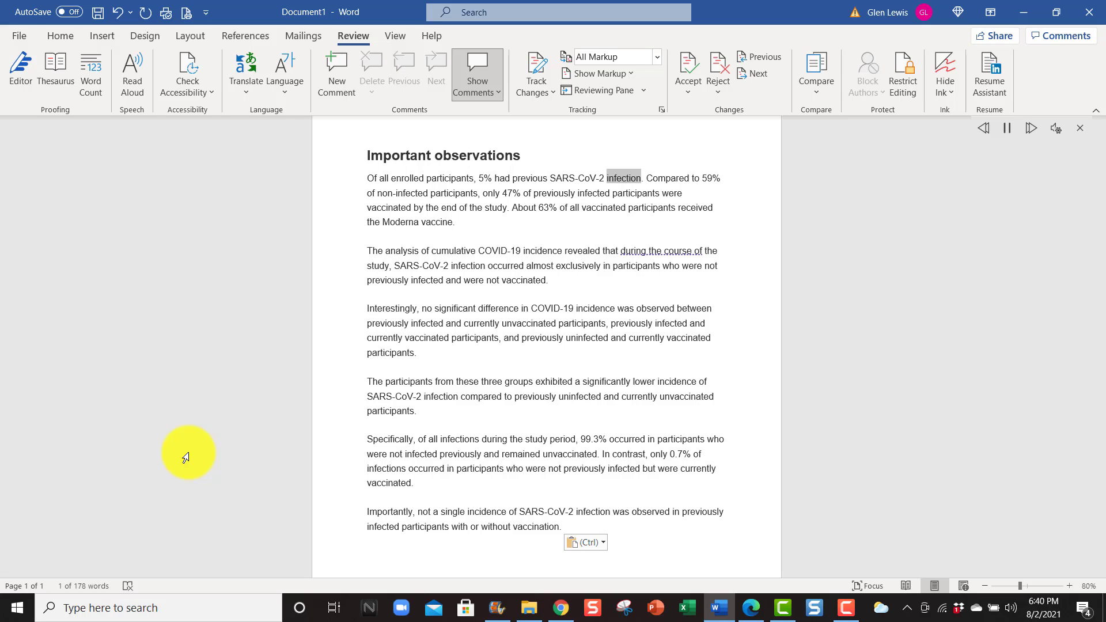
double_click(711, 177)
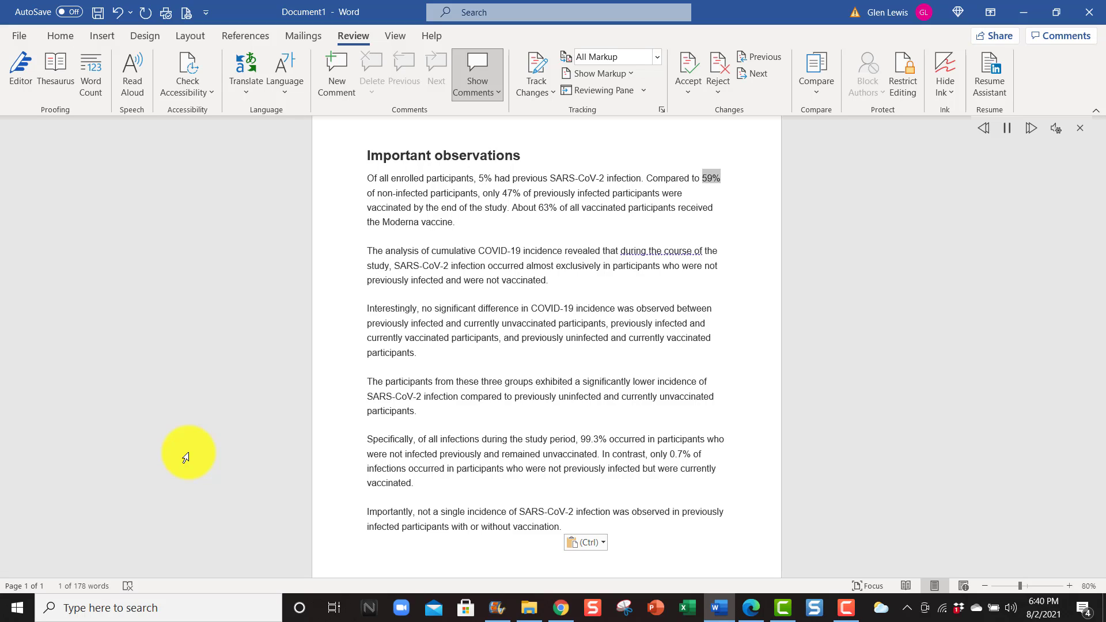
double_click(453, 193)
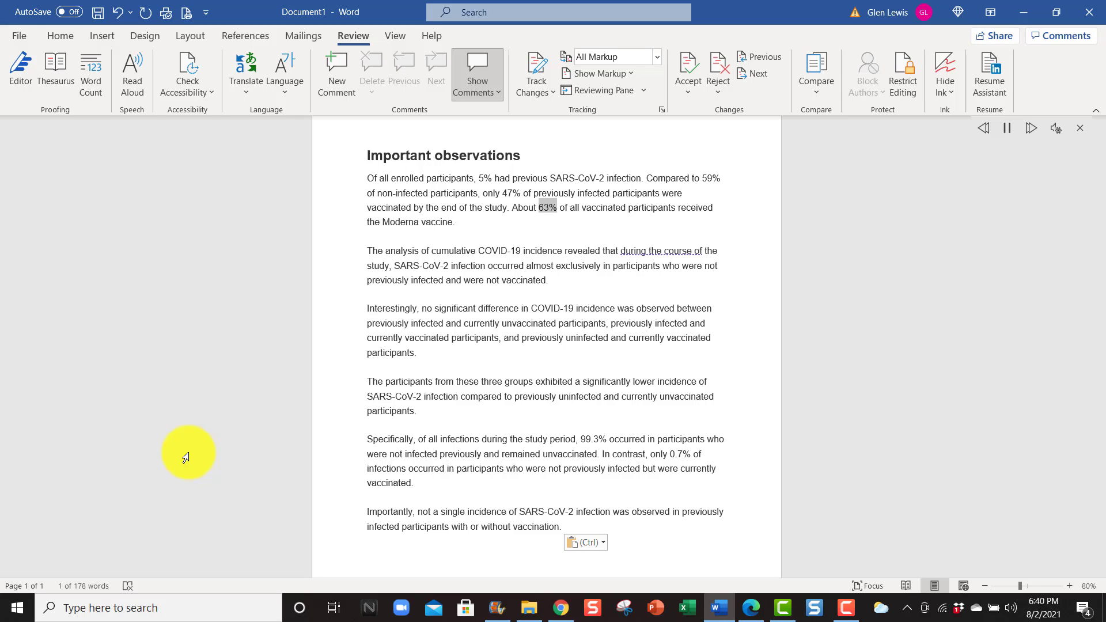
- Resume the narration through the later paragraphs and leave it paused
double_click(650, 207)
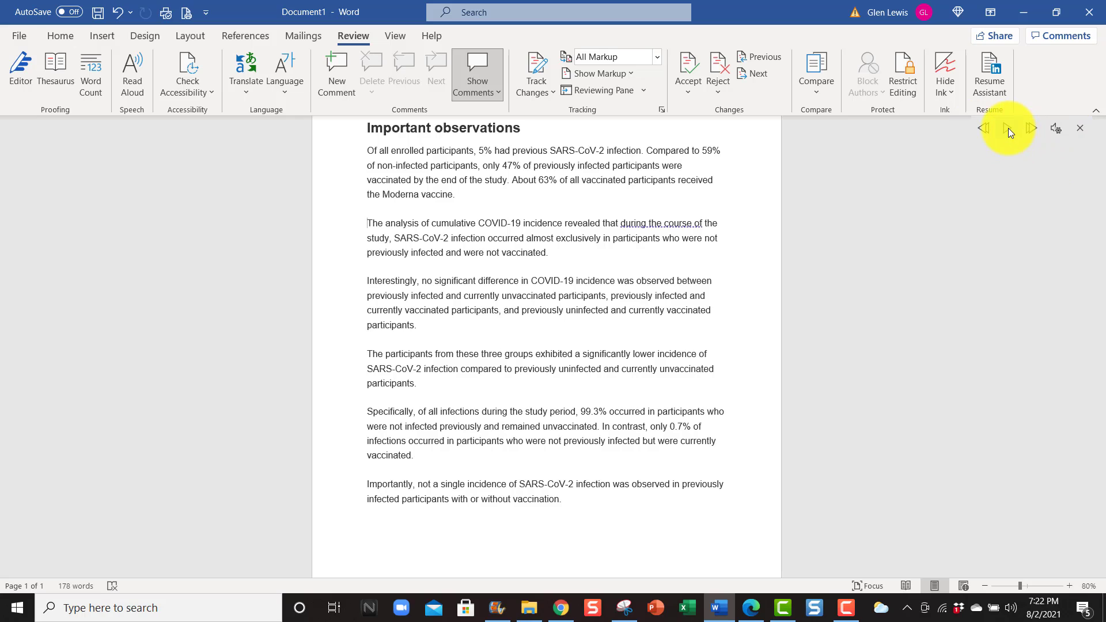
double_click(376, 222)
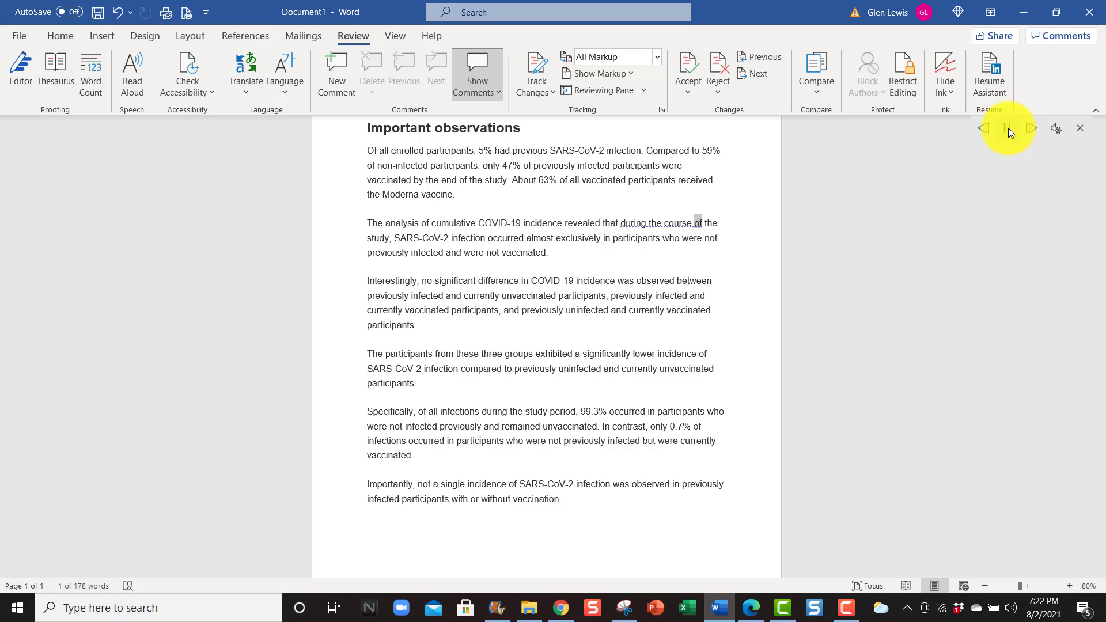
double_click(467, 237)
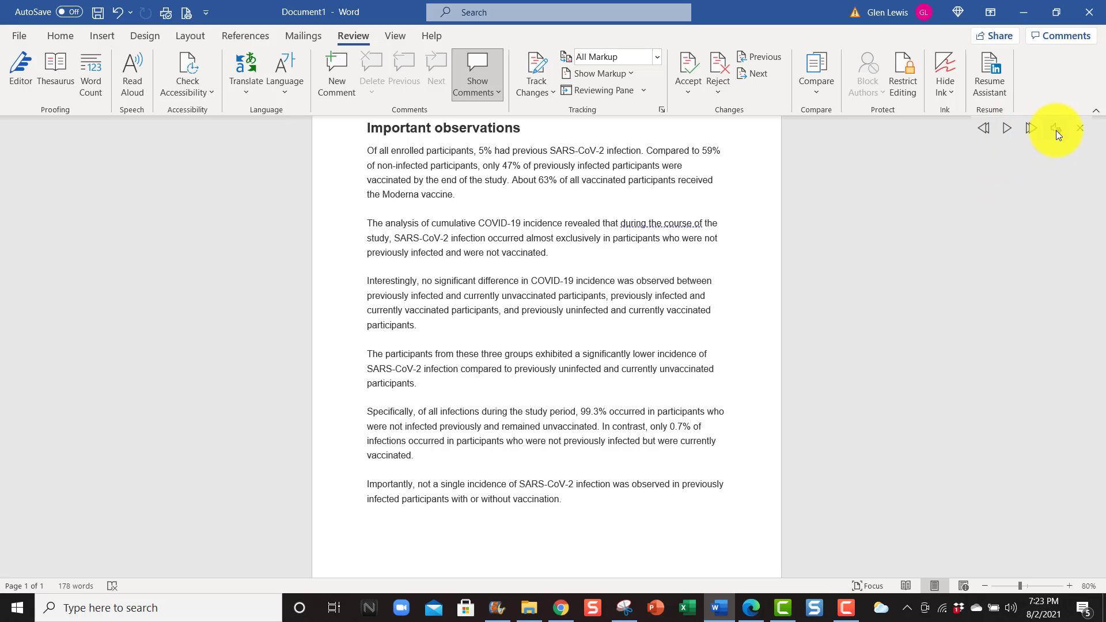
- Set the Read Aloud voice to Microsoft Zira in Voice Selection
left_click(1057, 128)
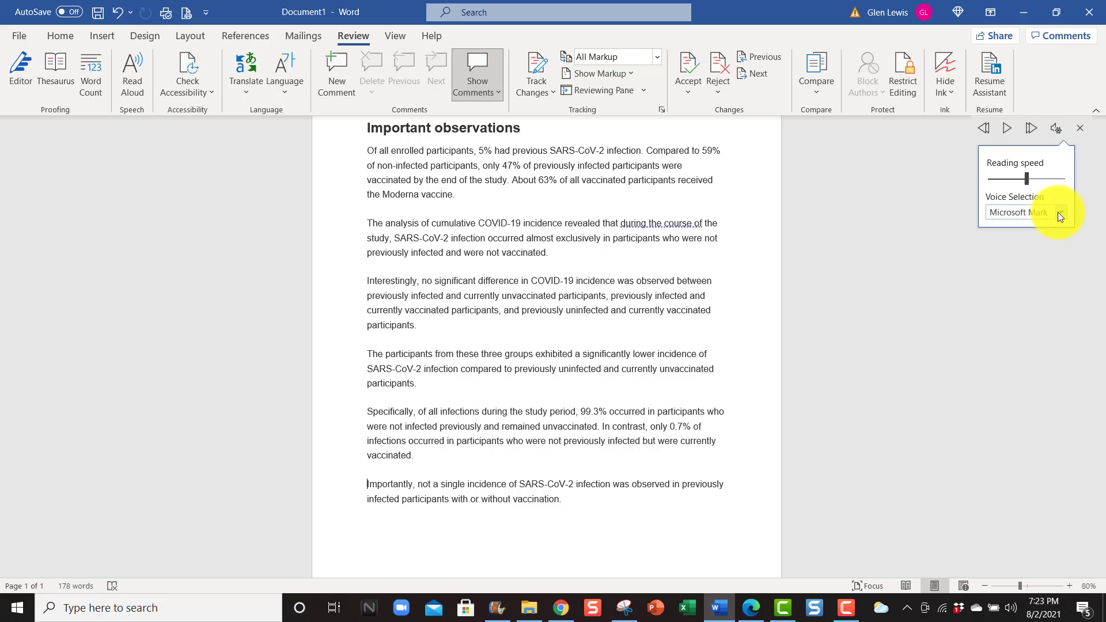
left_click(1060, 212)
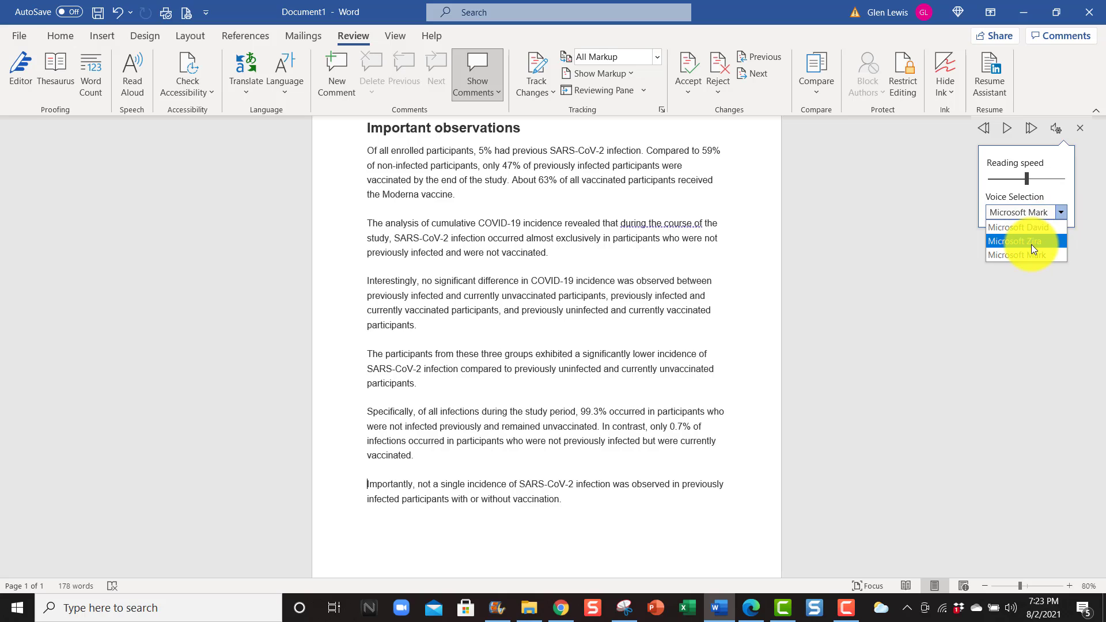
left_click(1018, 241)
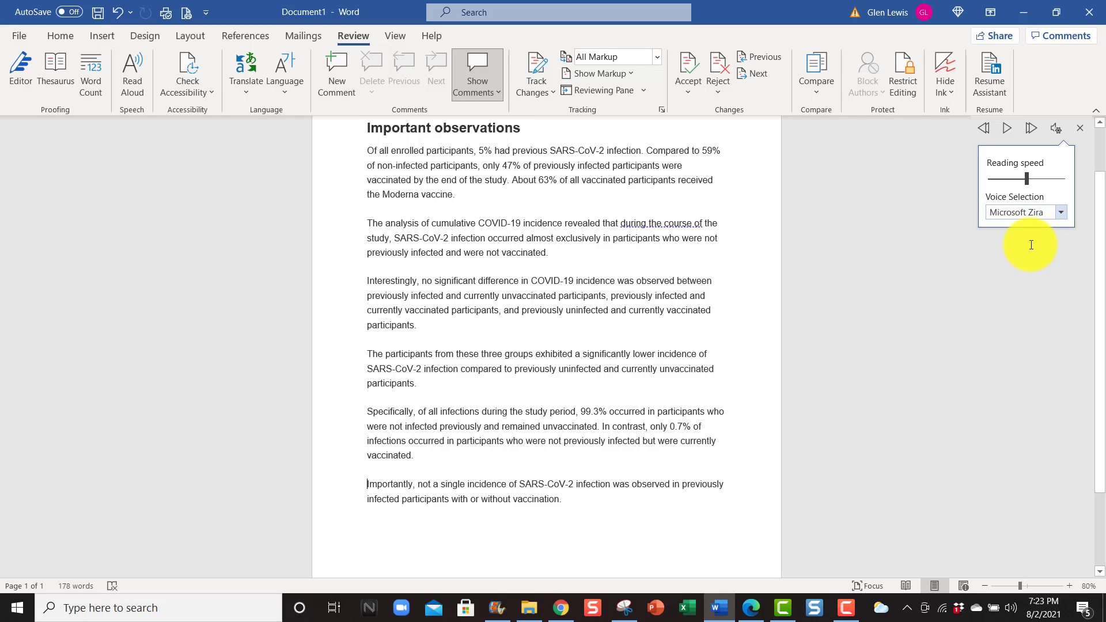
left_click(1007, 128)
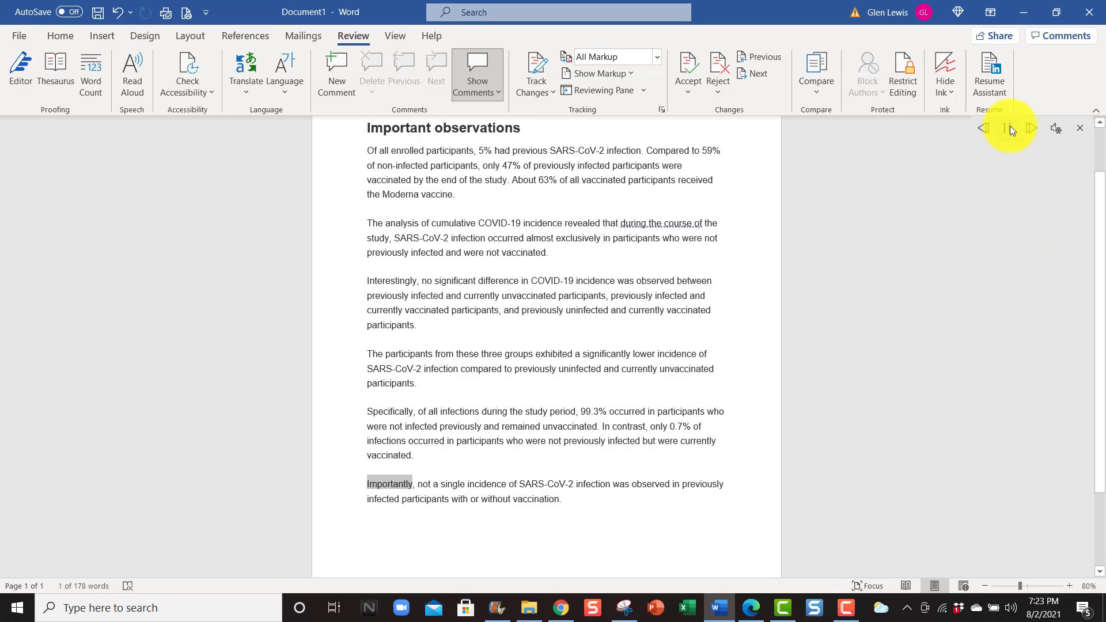
- Hear the final paragraph in the Zira voice, pause it, and reopen the voice list
double_click(544, 484)
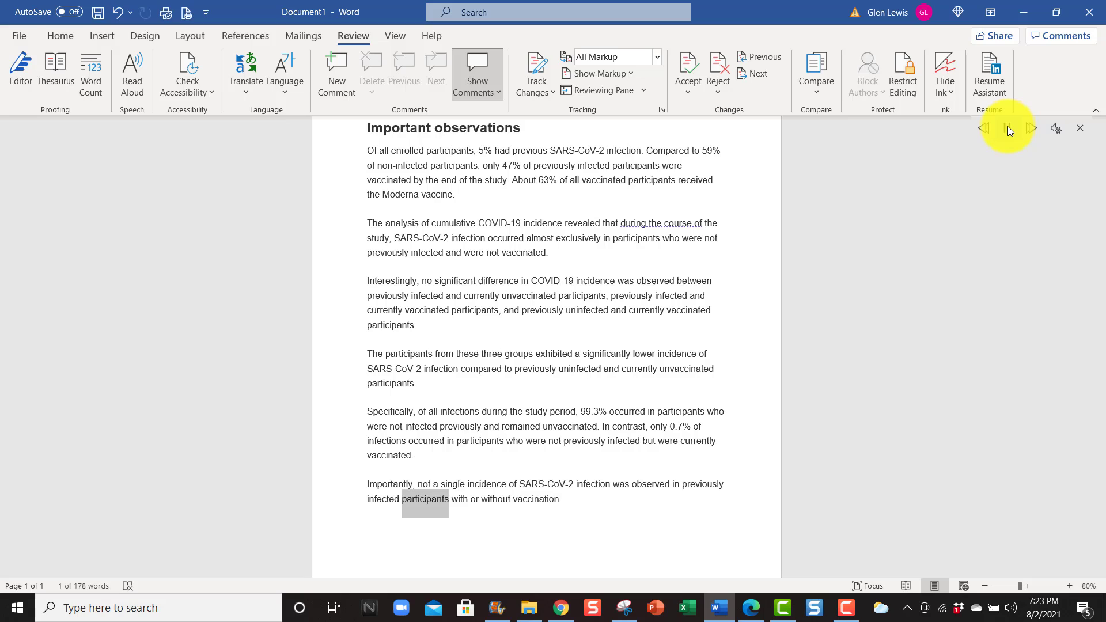
left_click(510, 499)
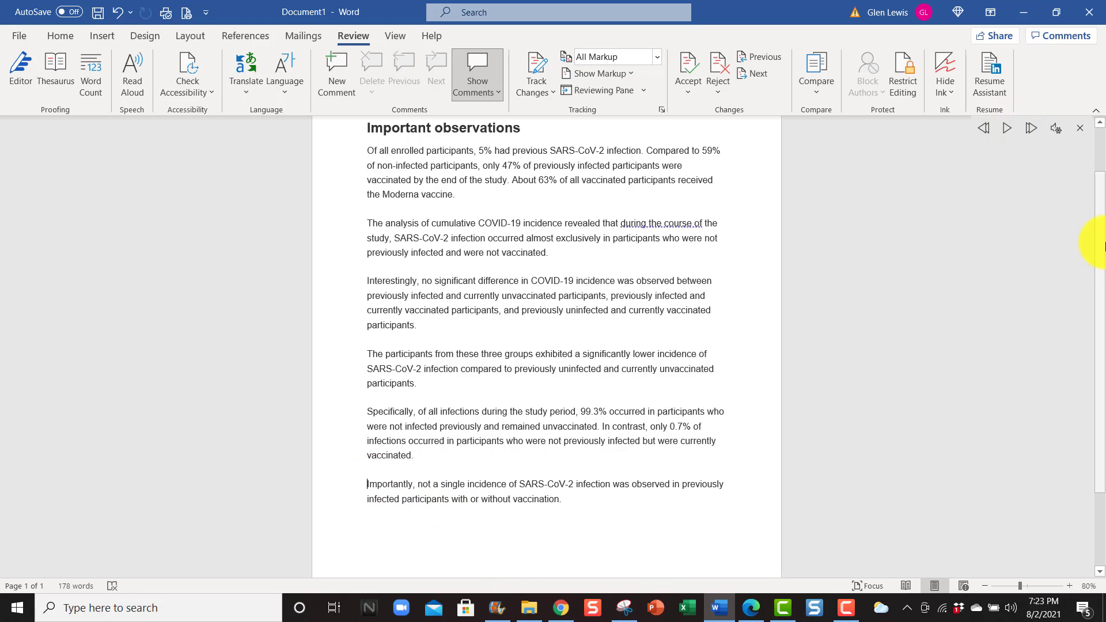
left_click(1056, 128)
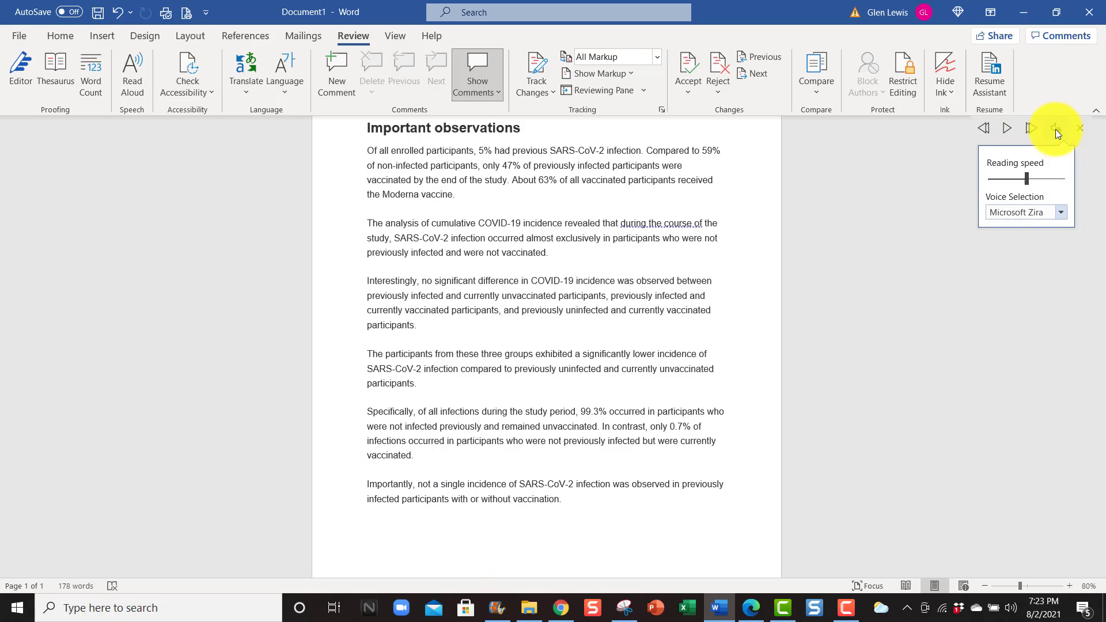
left_click(1060, 212)
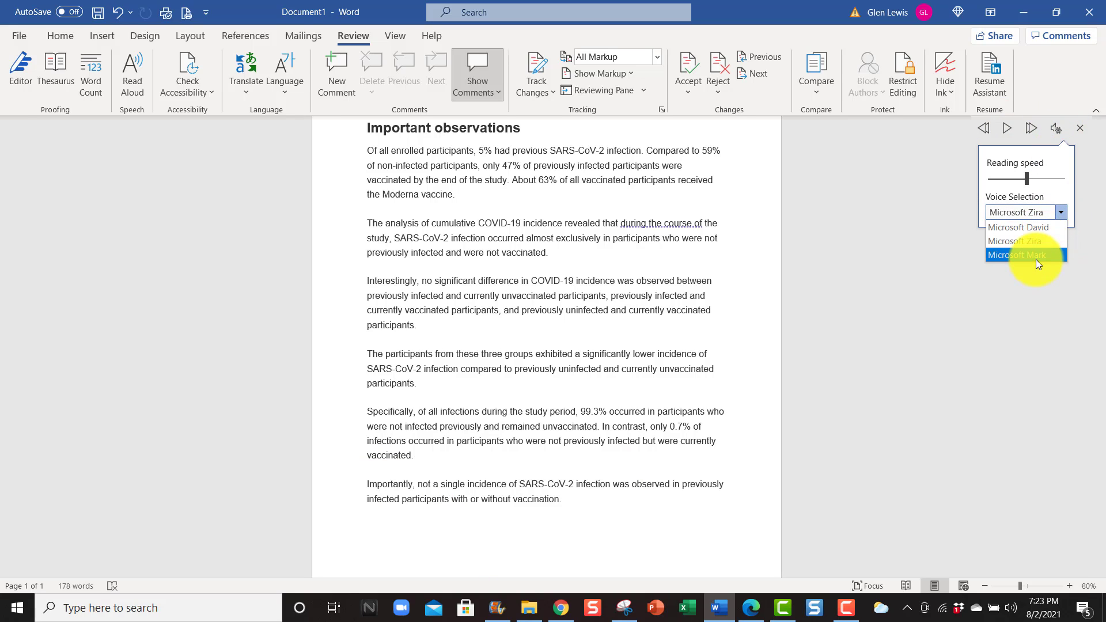
mouse_move(1026, 227)
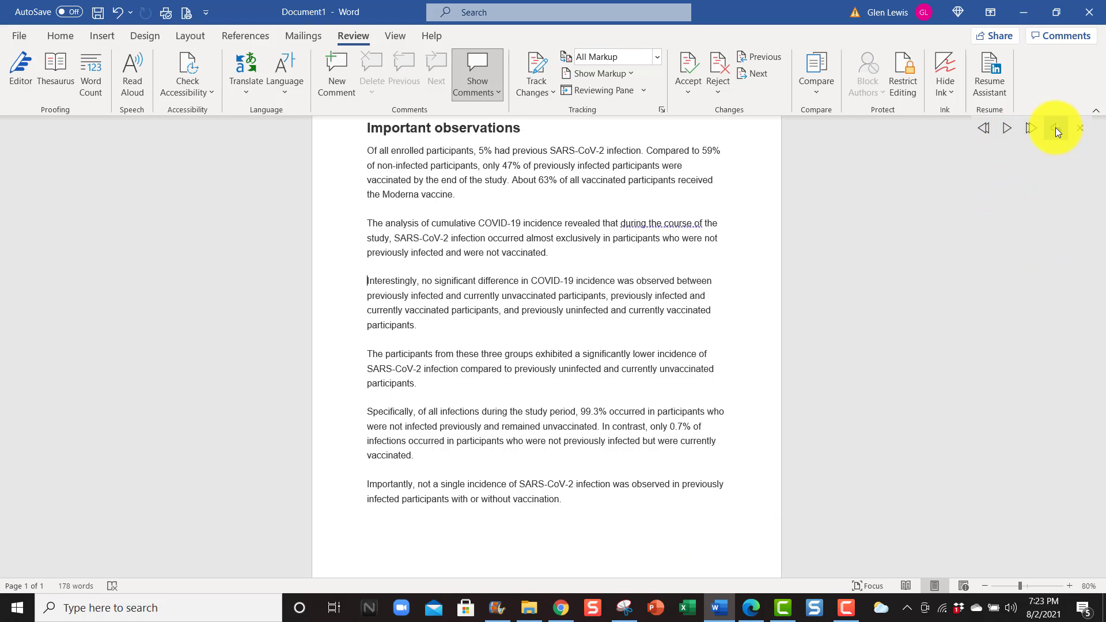
- Play the narration from the 'Interestingly' paragraph with the reading settings shown and a slower speed tried
left_click(1056, 128)
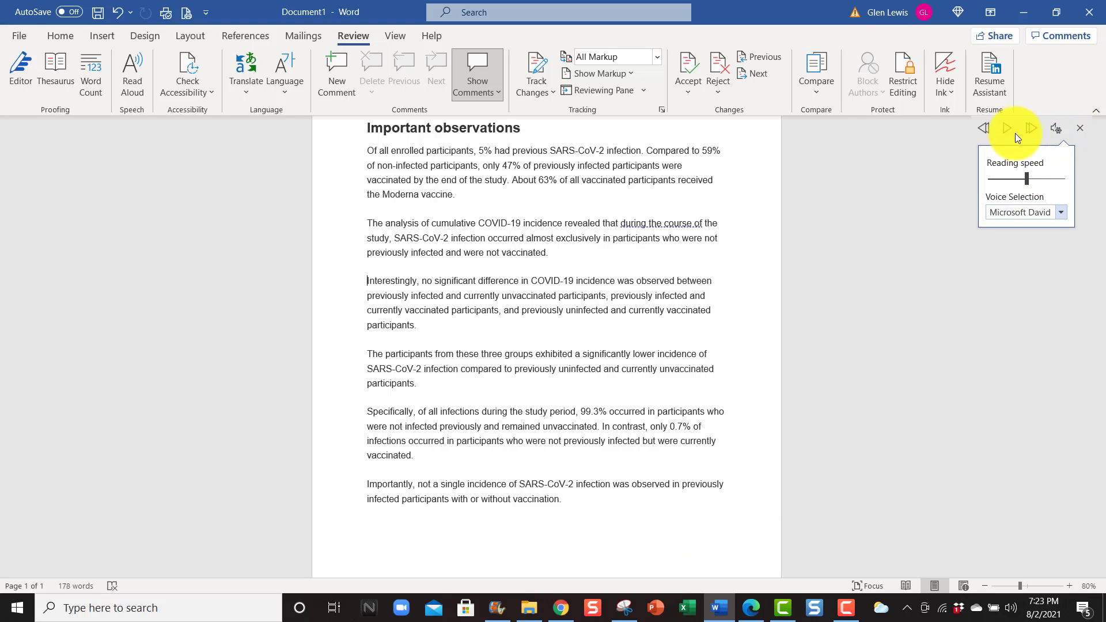
left_click(1007, 127)
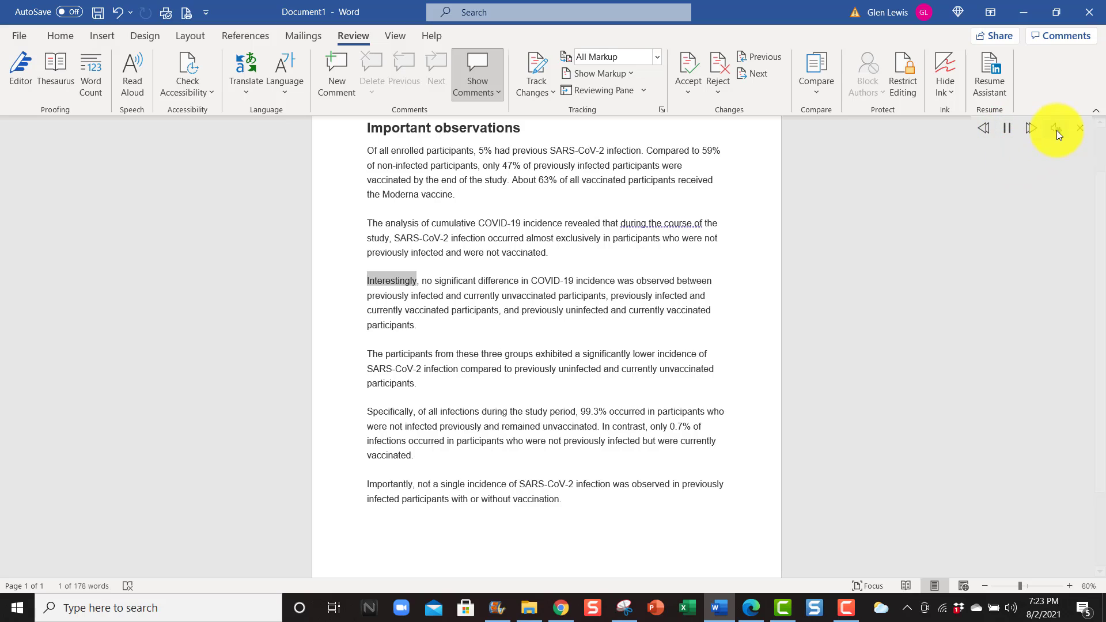
left_click(1056, 128)
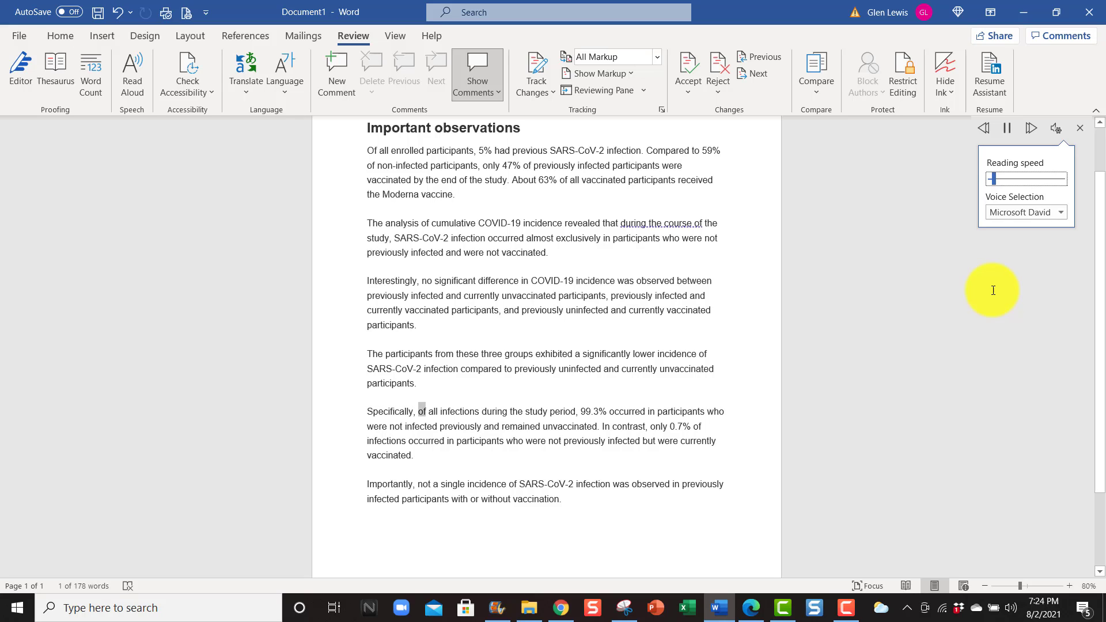
double_click(459, 411)
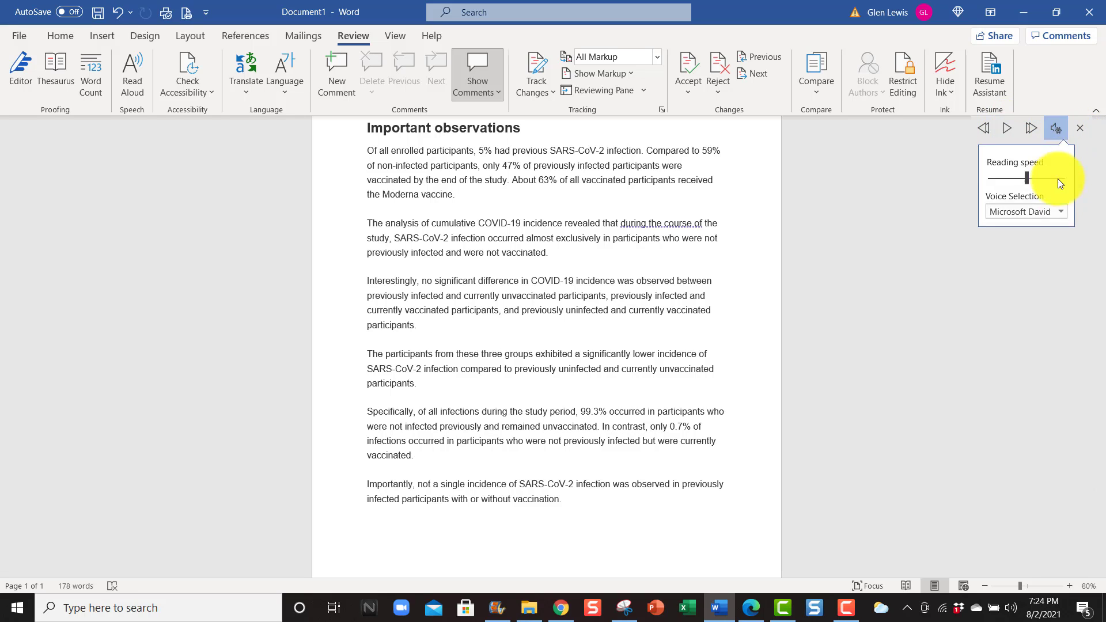
- Restore the reading speed to the middle and keep Microsoft David as the voice
left_click_drag(1028, 178, 1047, 178)
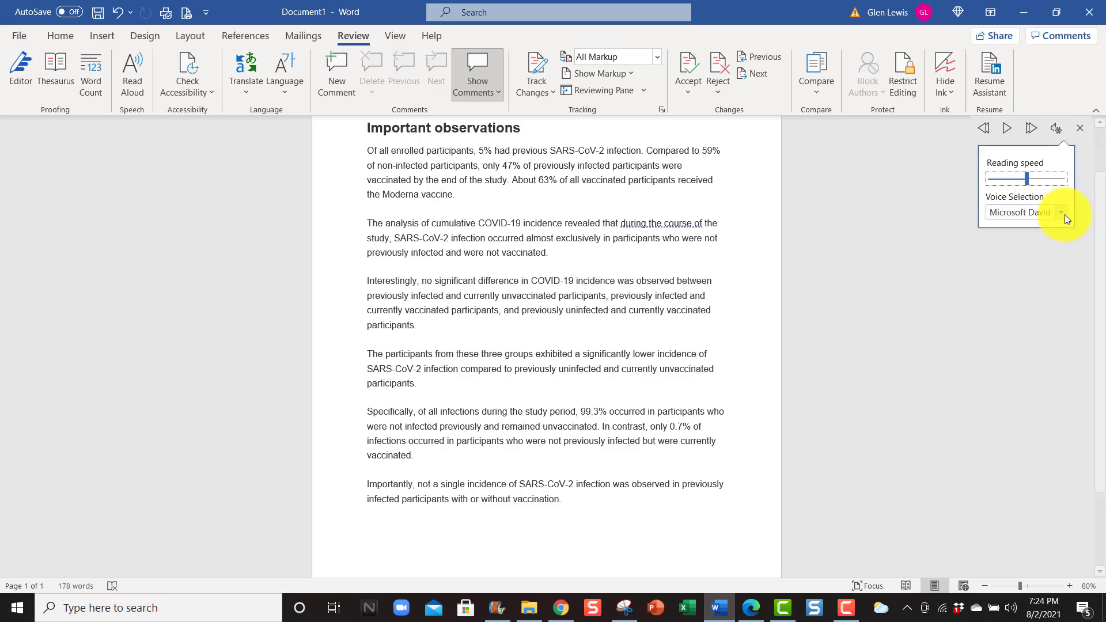
left_click(1060, 212)
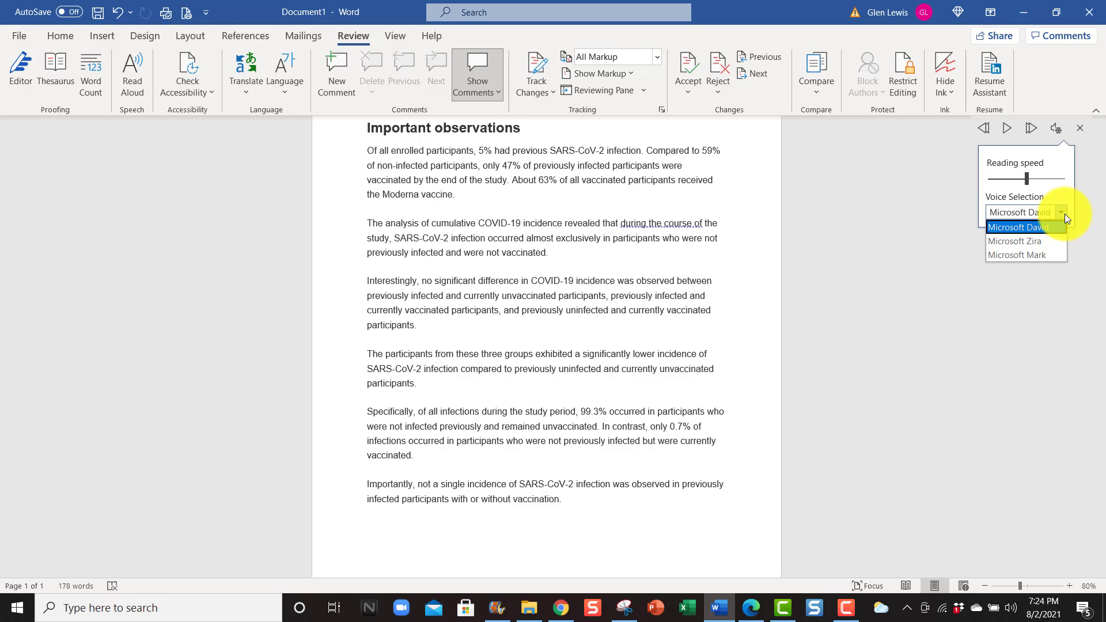
left_click(1020, 212)
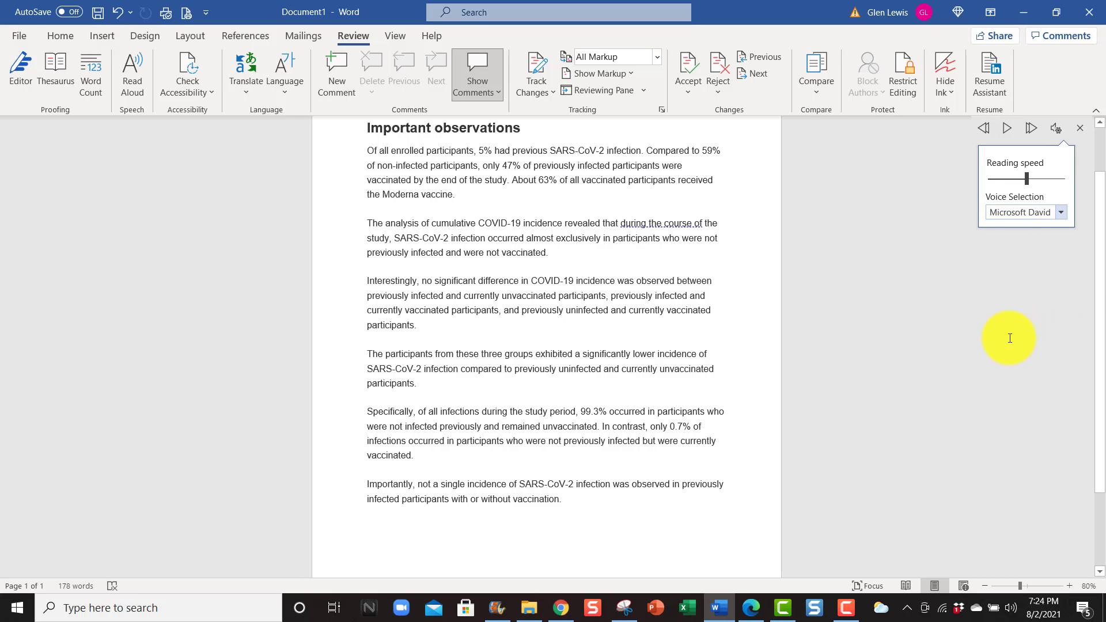
mouse_move(909, 370)
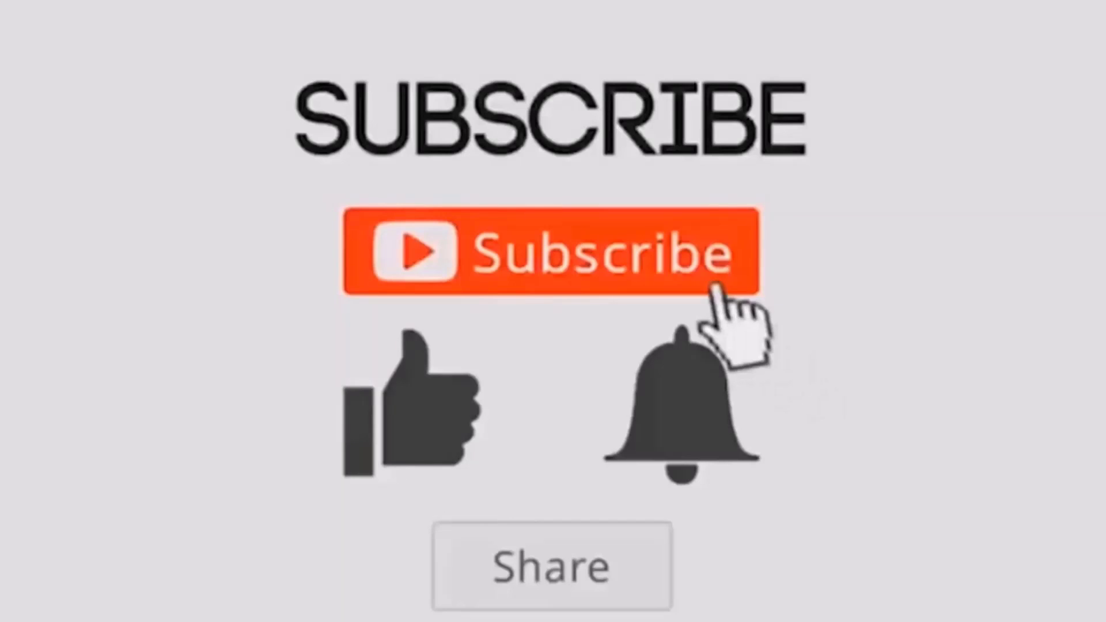
left_click(551, 254)
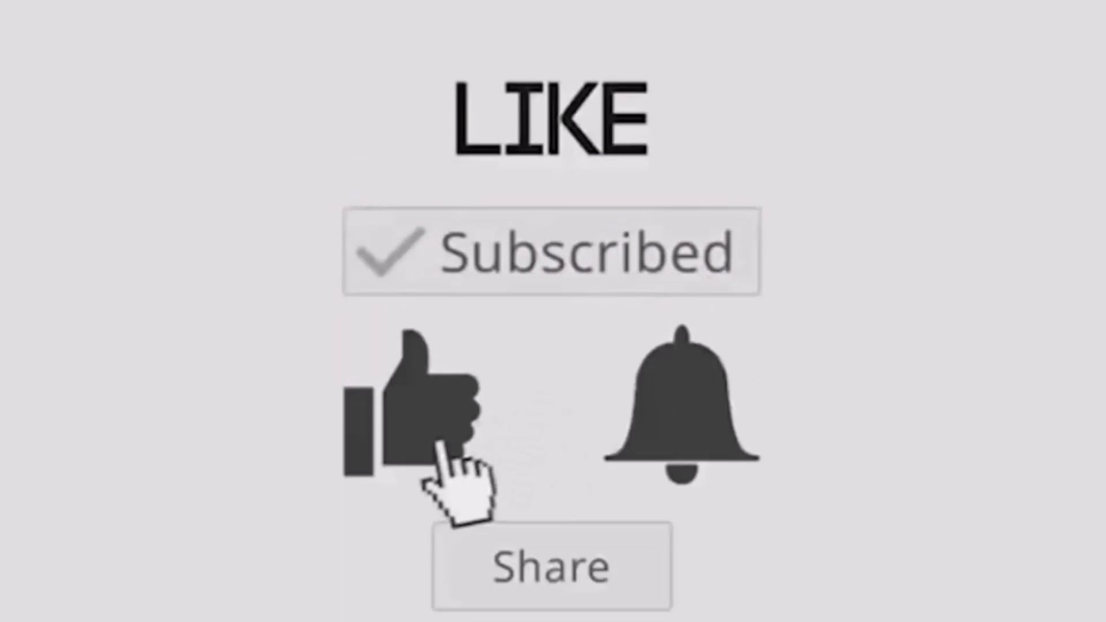